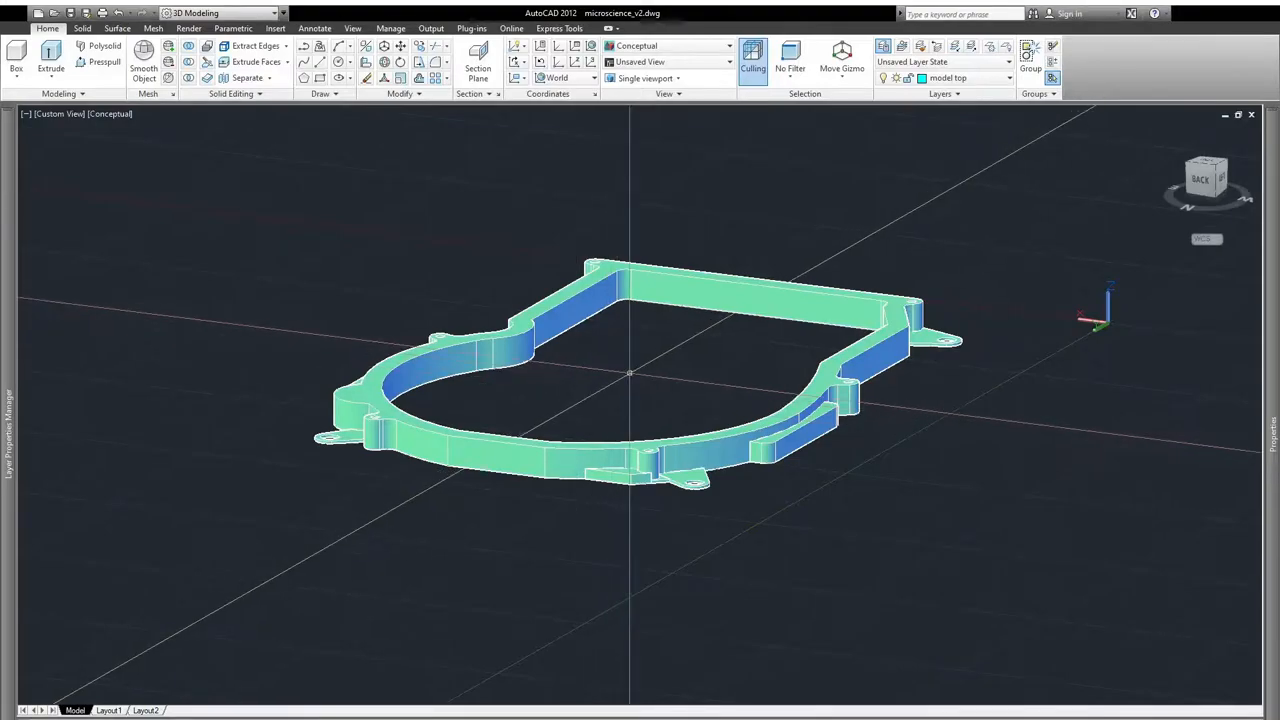
Step: Inspect the top frame from several sides, then import its STL onto the Simplify3D build plate
left_click_drag(630, 376, 650, 368)
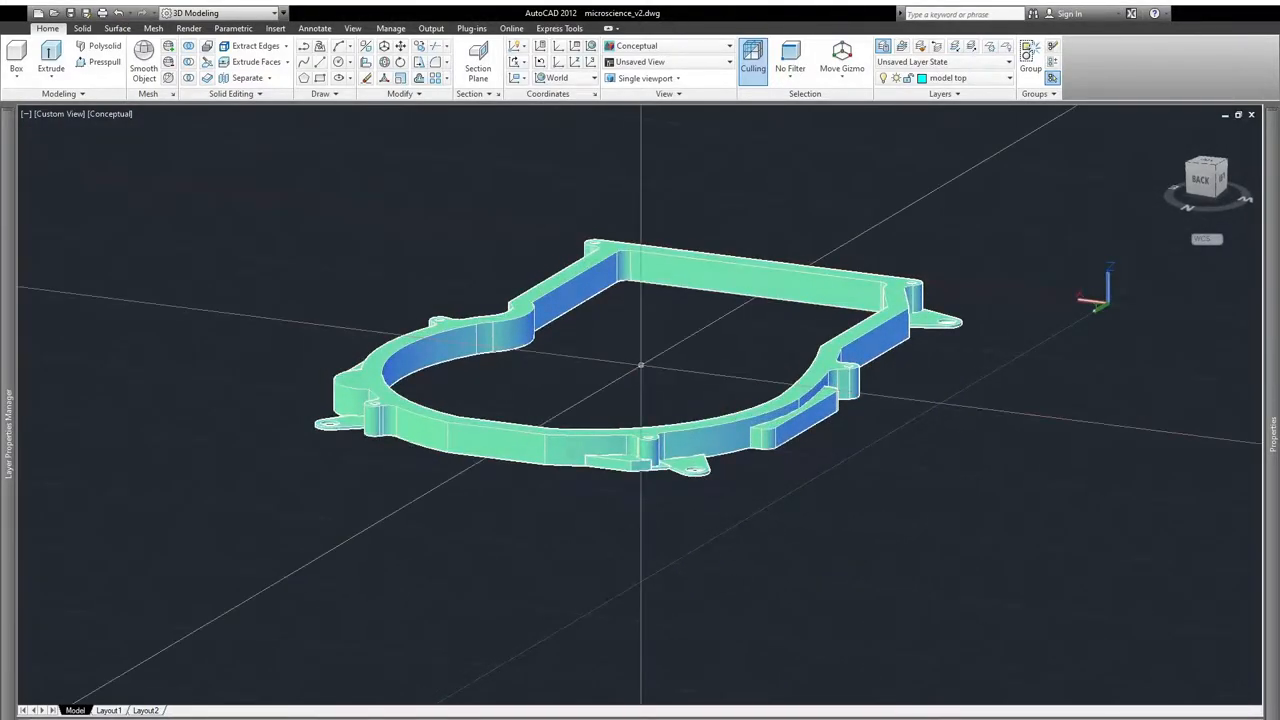
left_click_drag(640, 360, 904, 390)
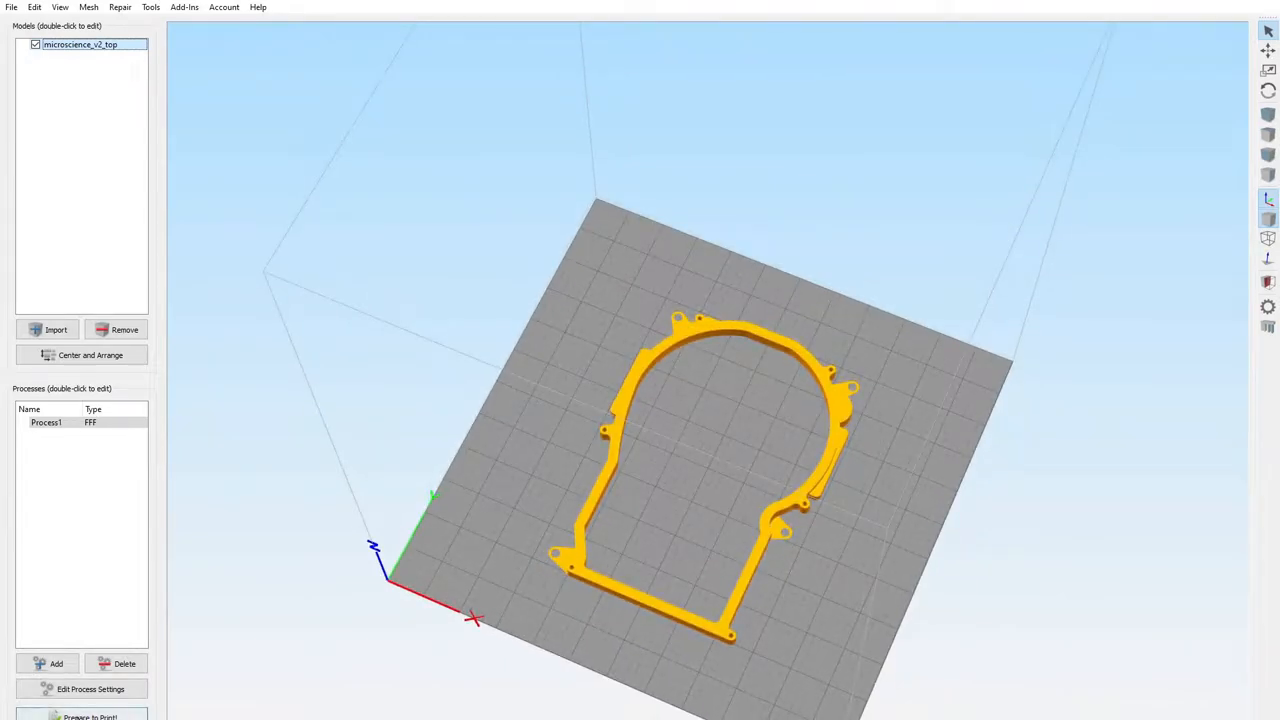
left_click(88, 716)
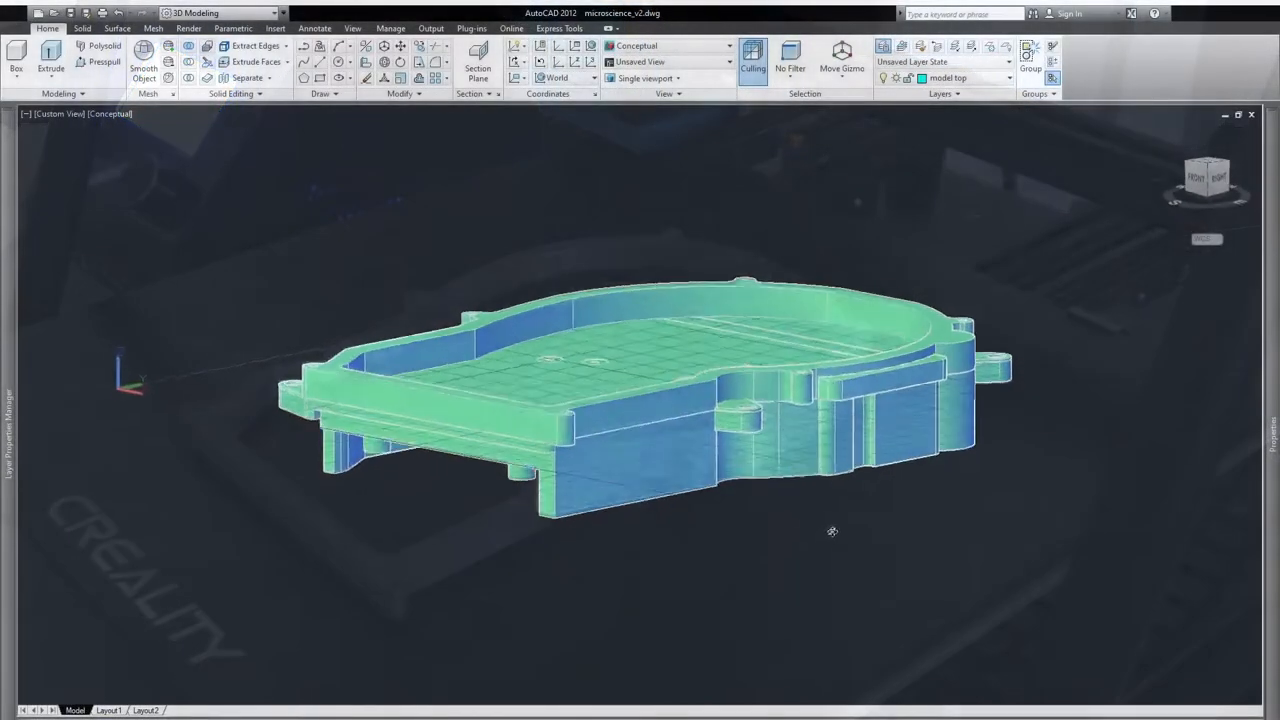
left_click_drag(640, 400, 720, 356)
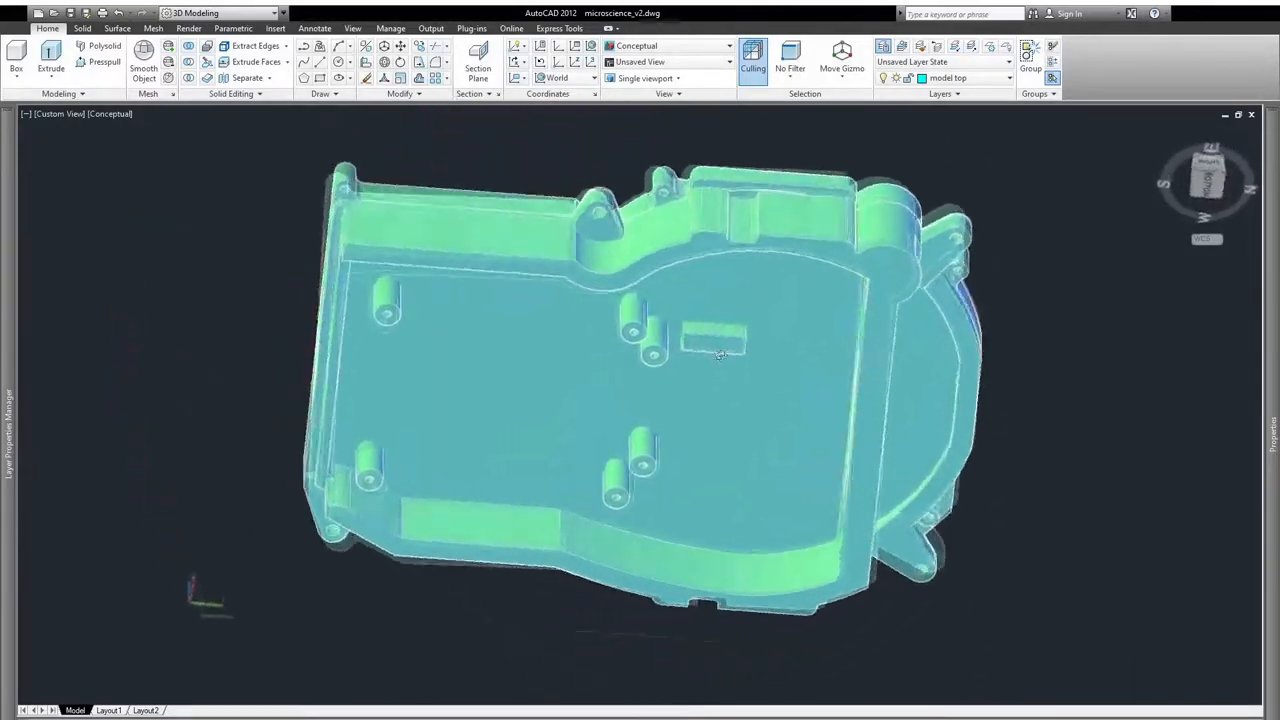
left_click_drag(718, 356, 576, 448)
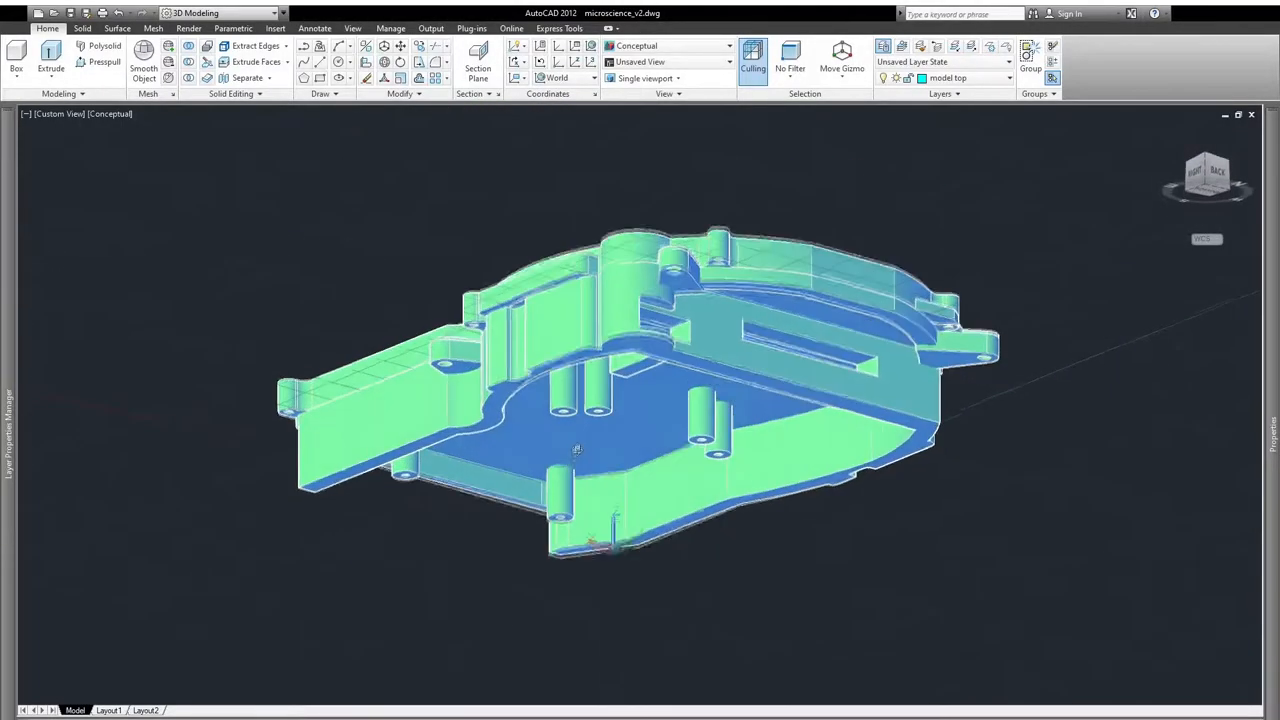
left_click_drag(576, 448, 352, 516)
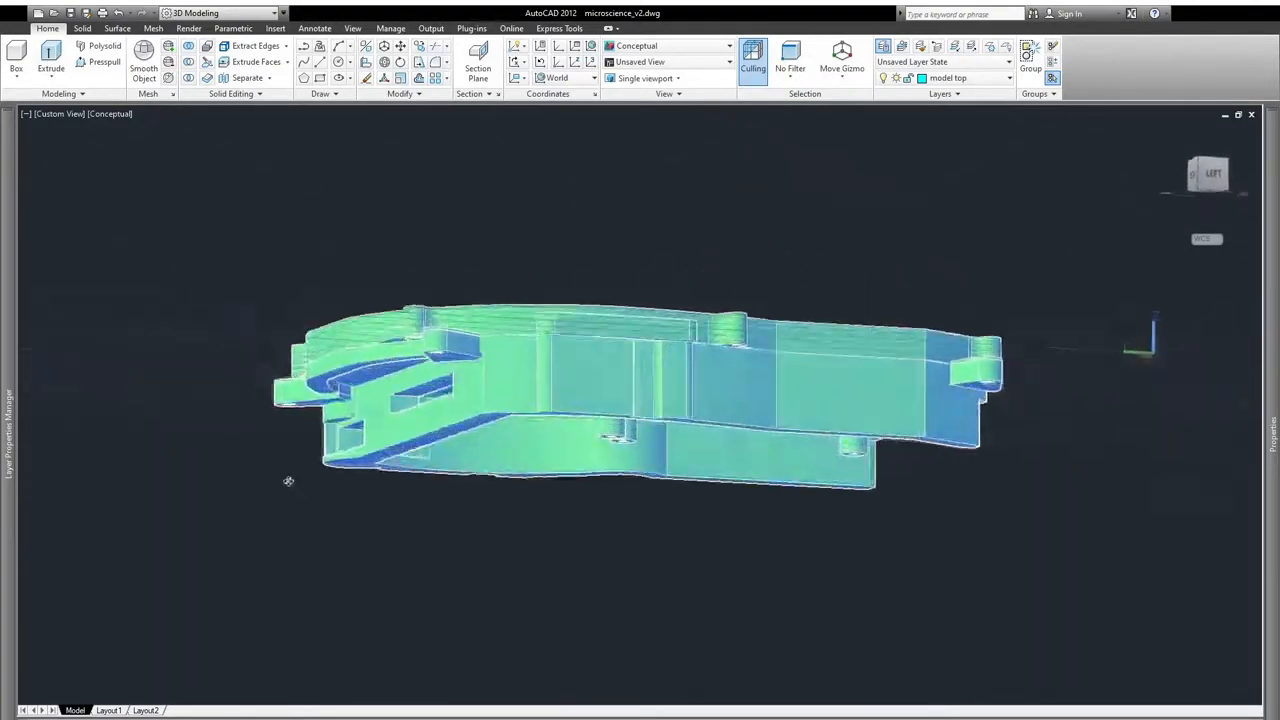
left_click_drag(288, 480, 64, 482)
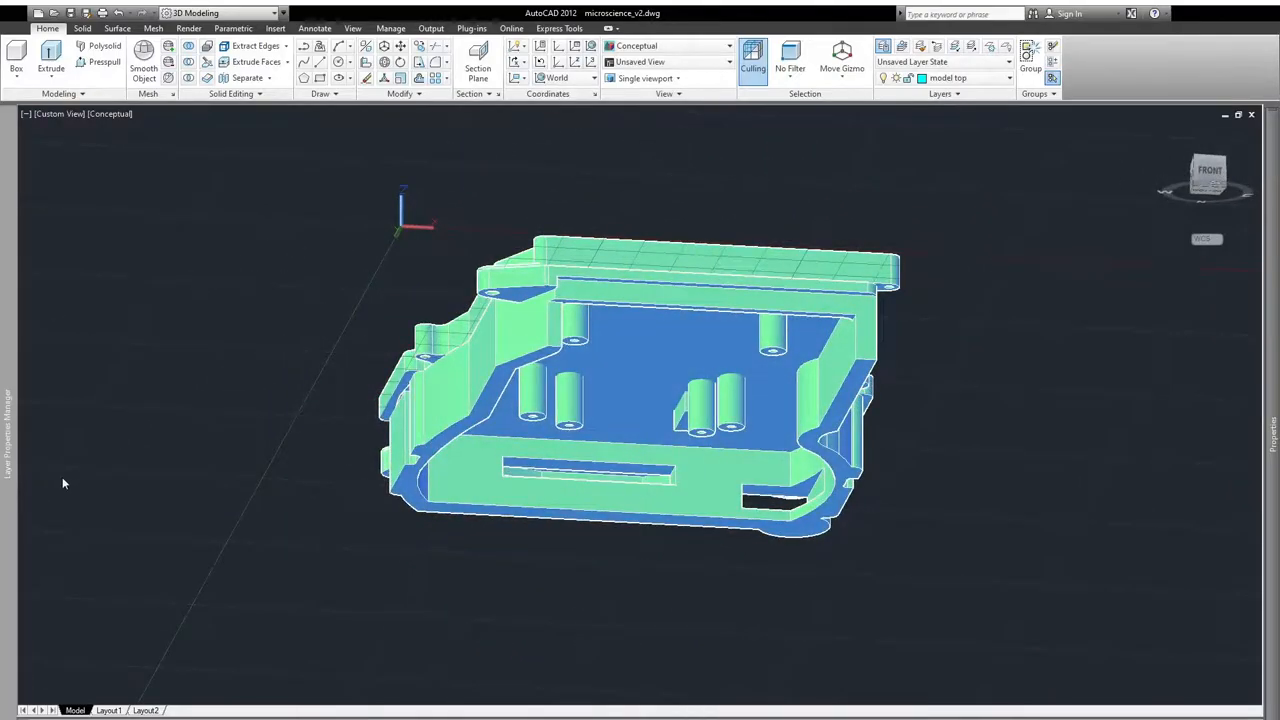
mouse_move(228, 356)
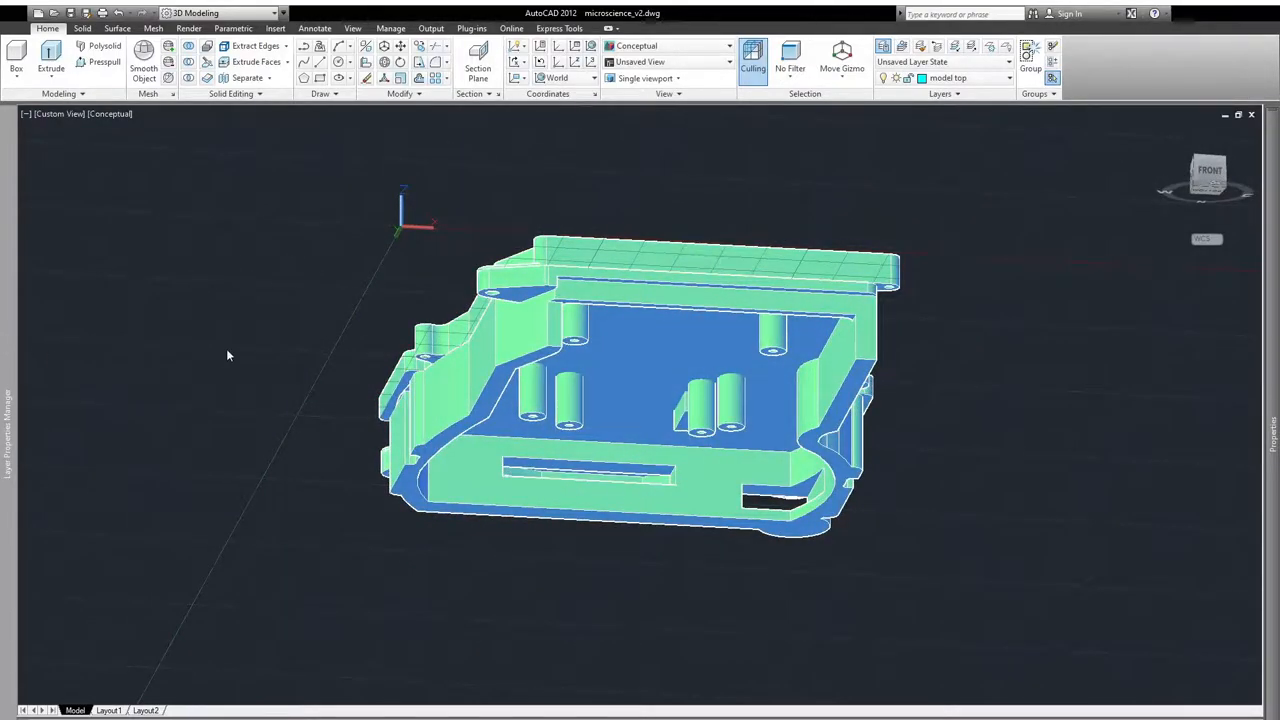